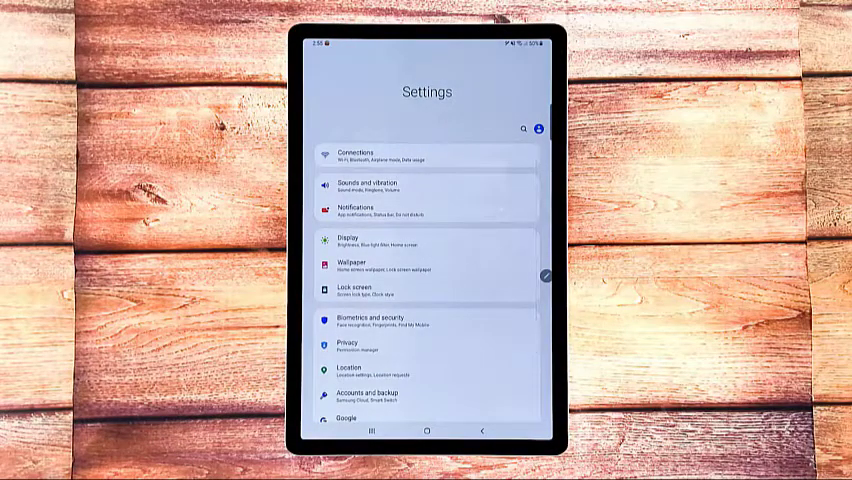
Scroll the main Settings list and open the About tablet page
scroll(down, 3)
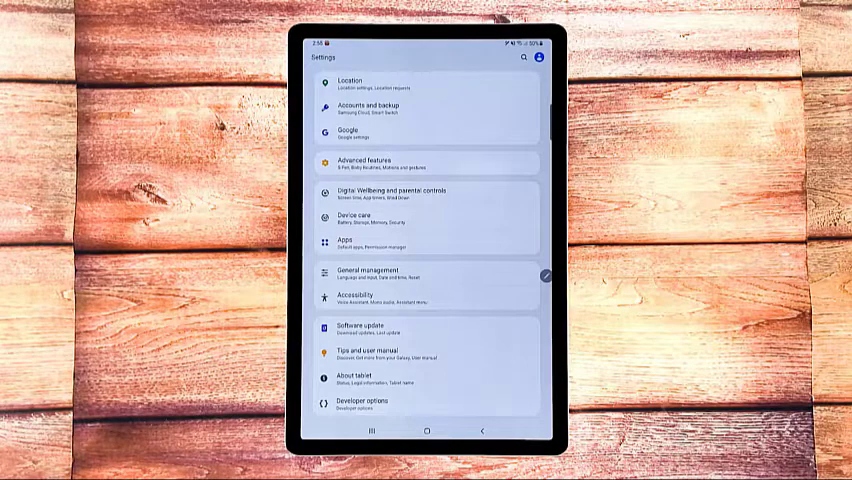
click(352, 379)
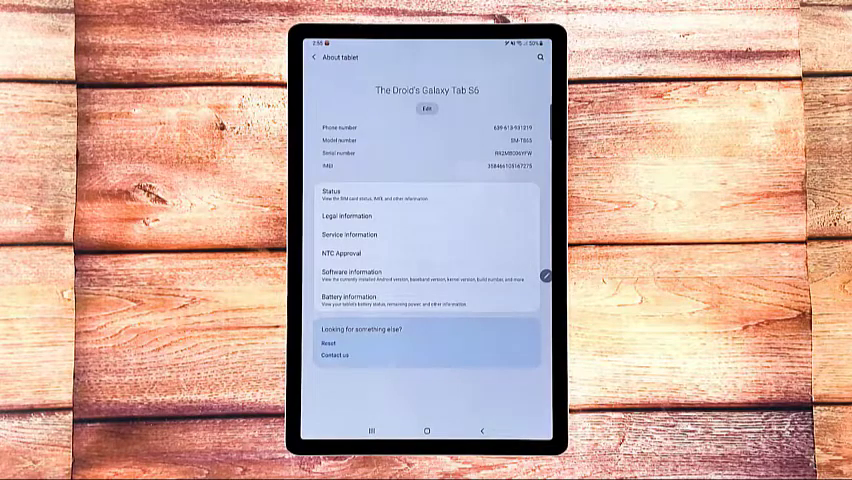
Check Software information for developer mode, then go back and open Developer options
click(349, 272)
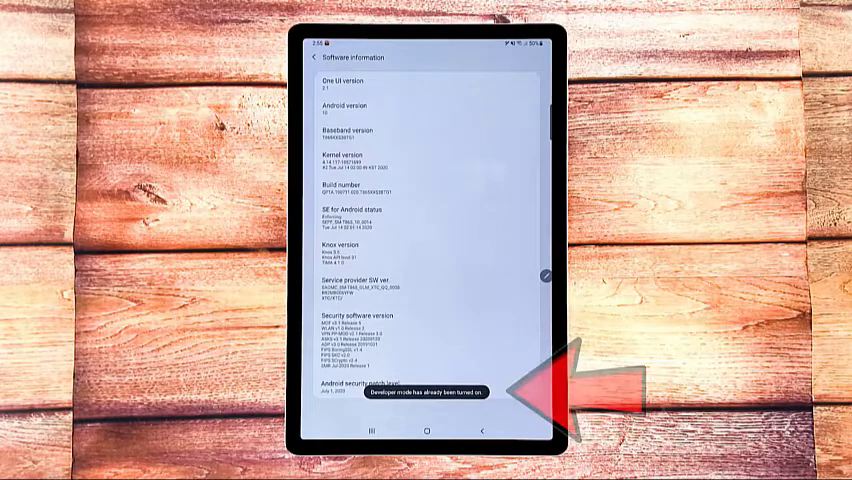
click(314, 57)
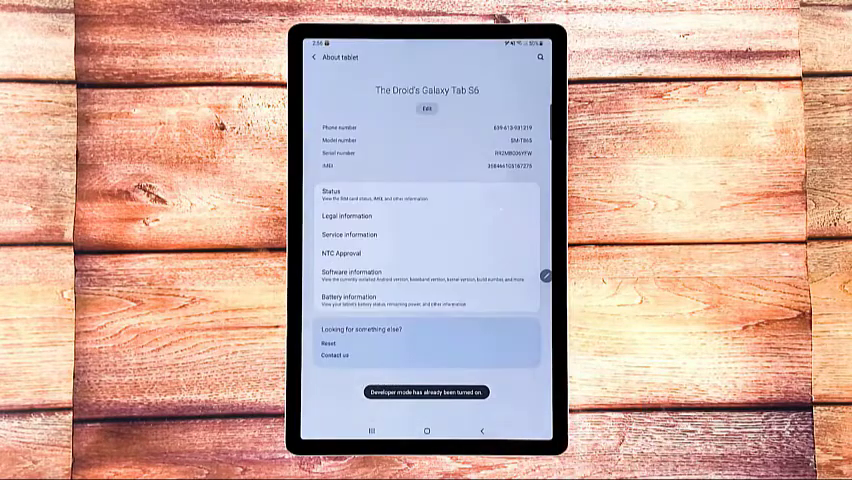
click(315, 58)
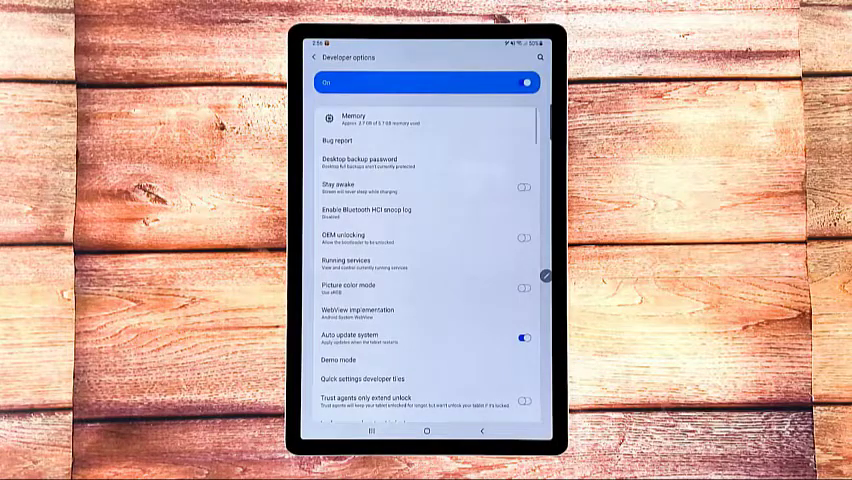
Scroll Developer options down past Autofill to the Theming section with Icon shape
scroll(down, 3)
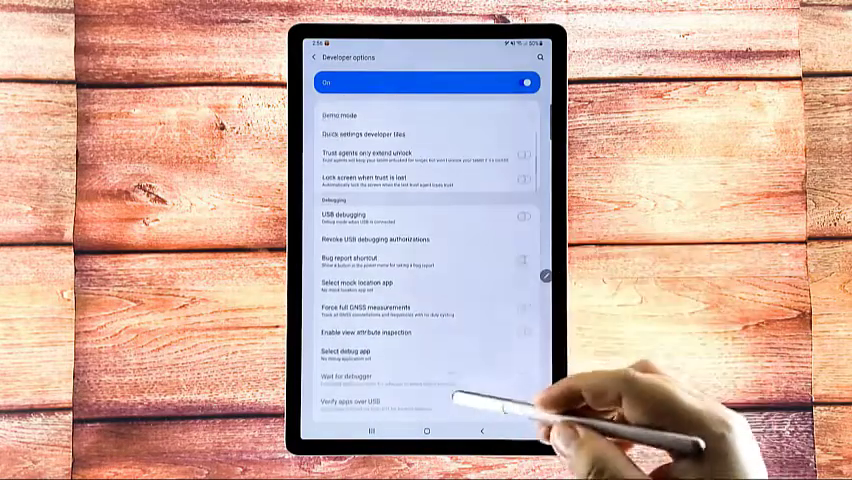
scroll(down, 3)
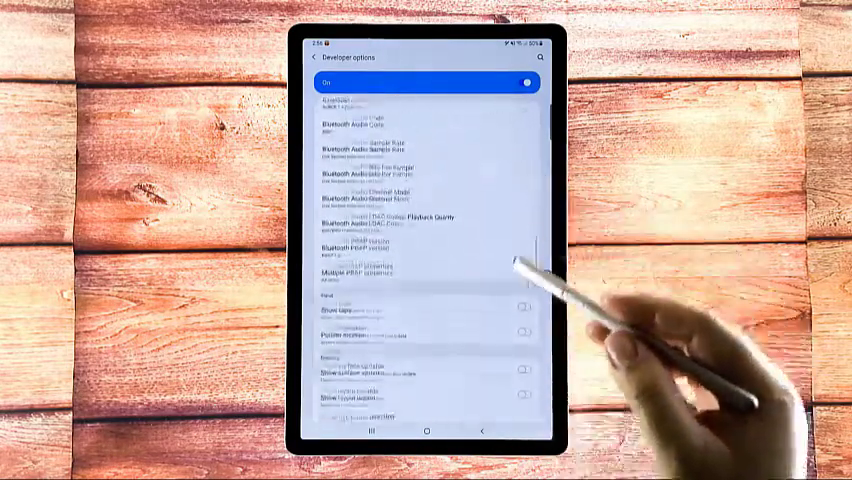
scroll(down, 3)
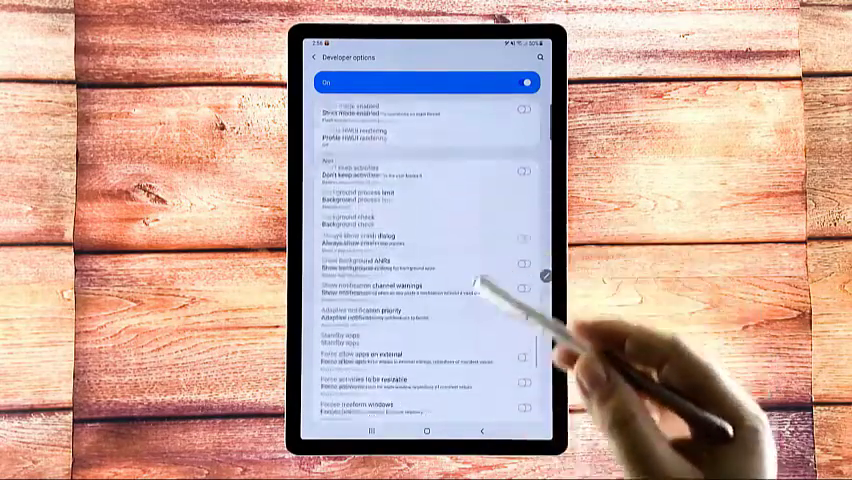
scroll(down, 3)
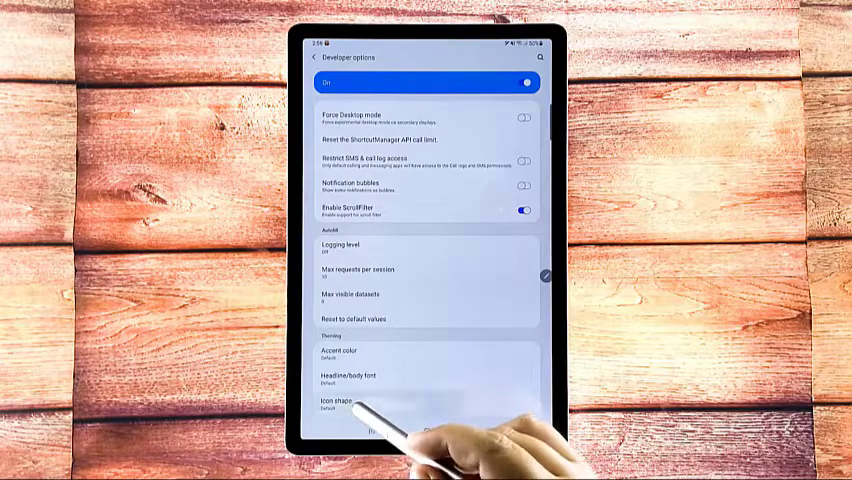
Set the Theming icon shape to Squircle
click(342, 404)
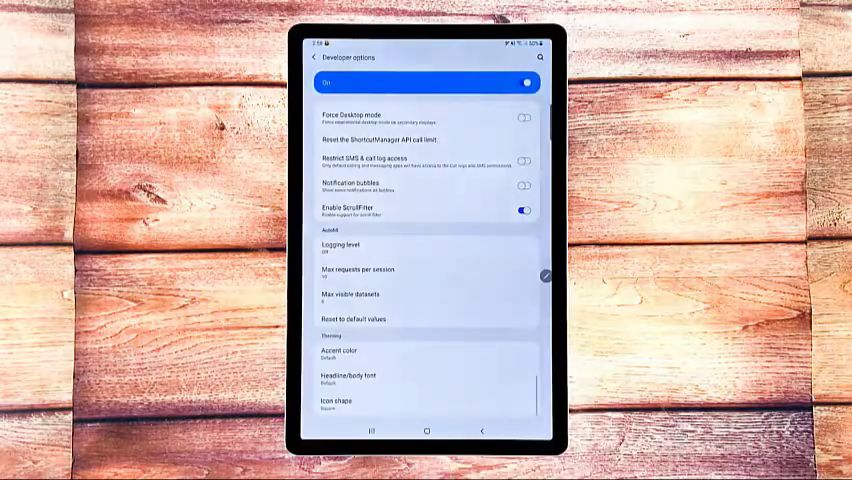
click(343, 402)
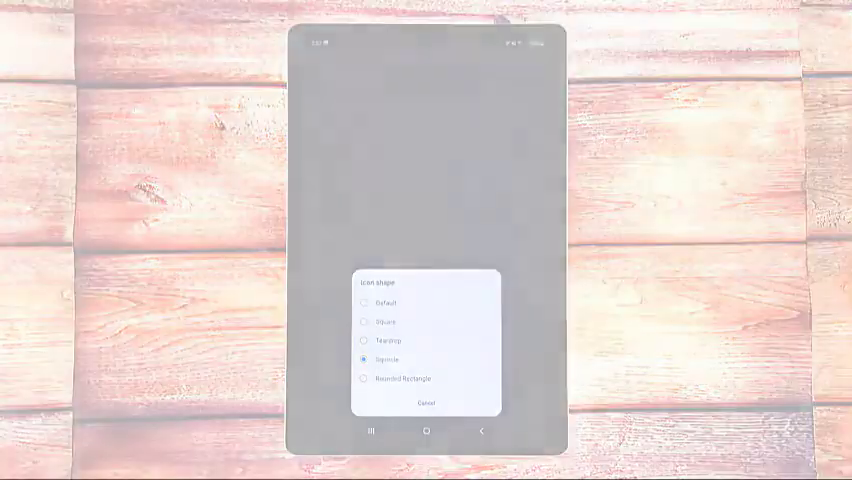
click(426, 402)
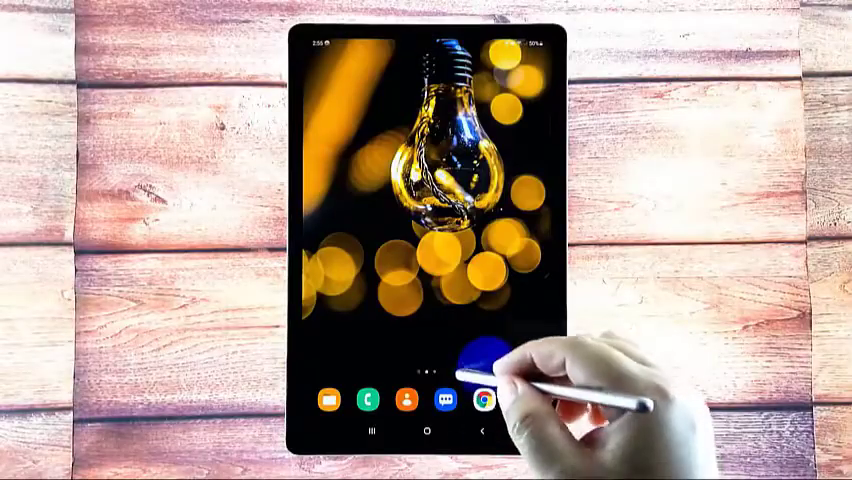